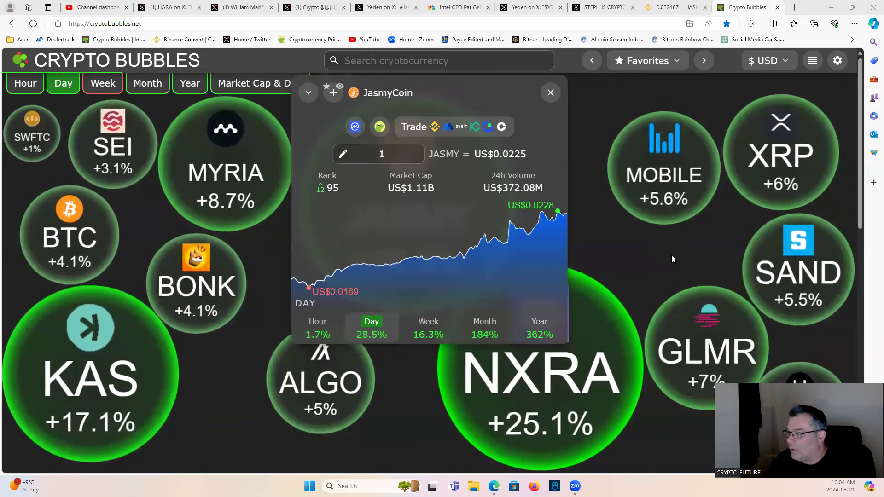
pyautogui.moveTo(663, 252)
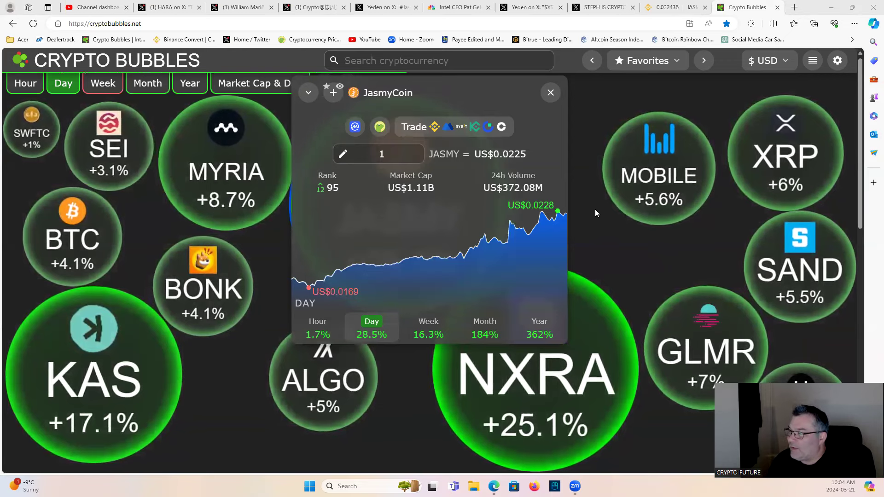
pyautogui.moveTo(614, 244)
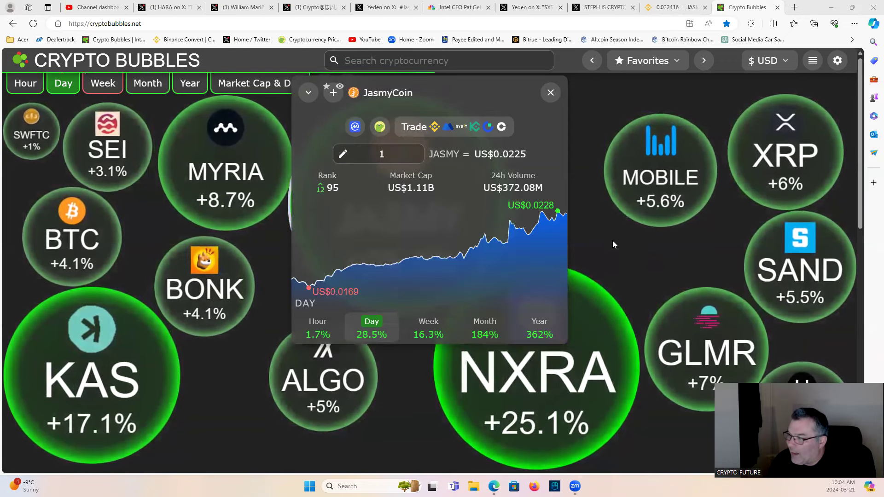
pyautogui.moveTo(588, 166)
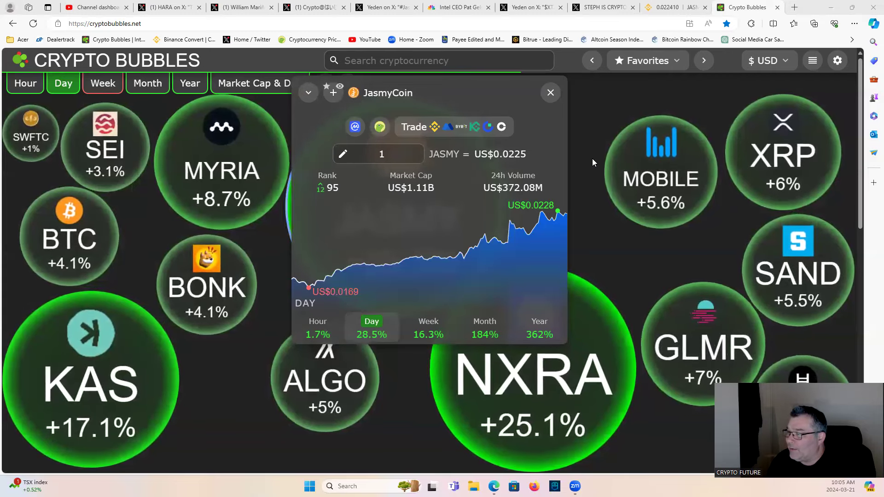
pyautogui.moveTo(592, 123)
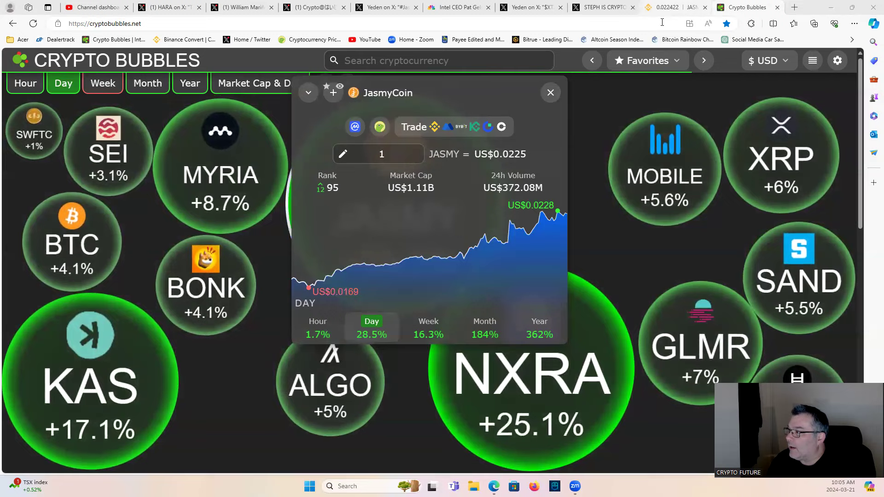
# - Check Bitcoin's price stats, then move to the Binance JASMY/USDT chart tab
pyautogui.click(70, 243)
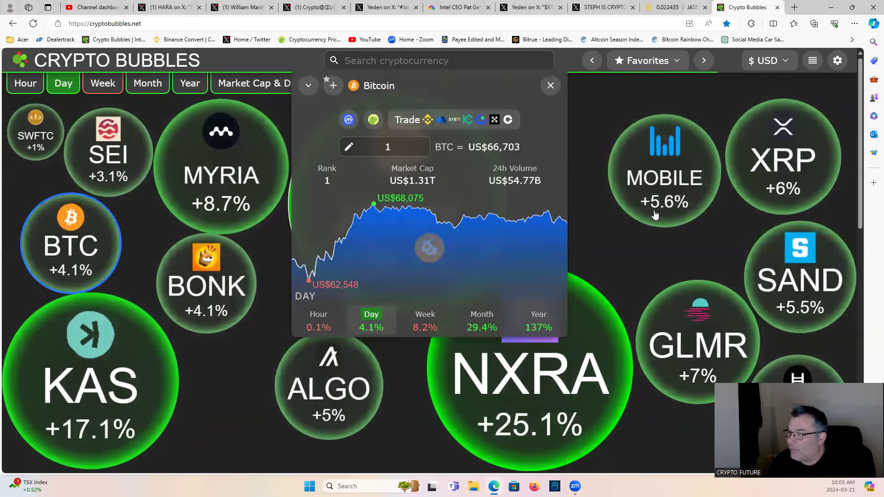
pyautogui.click(550, 86)
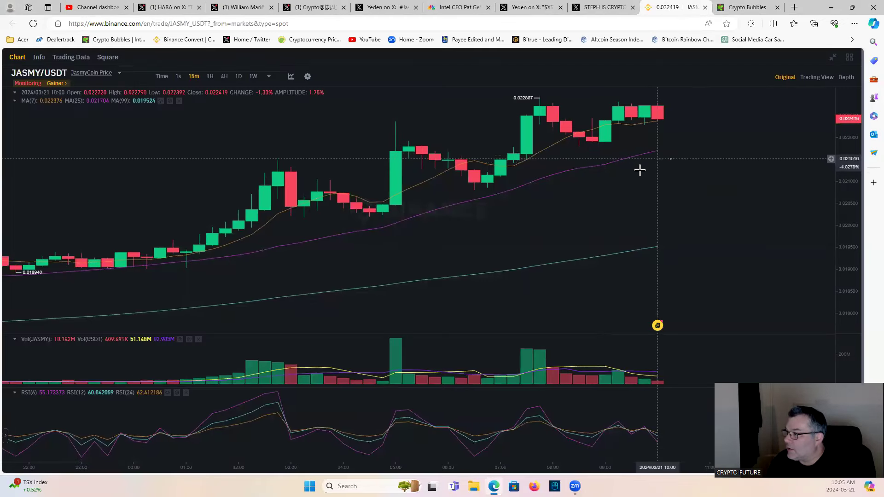
pyautogui.moveTo(566, 125)
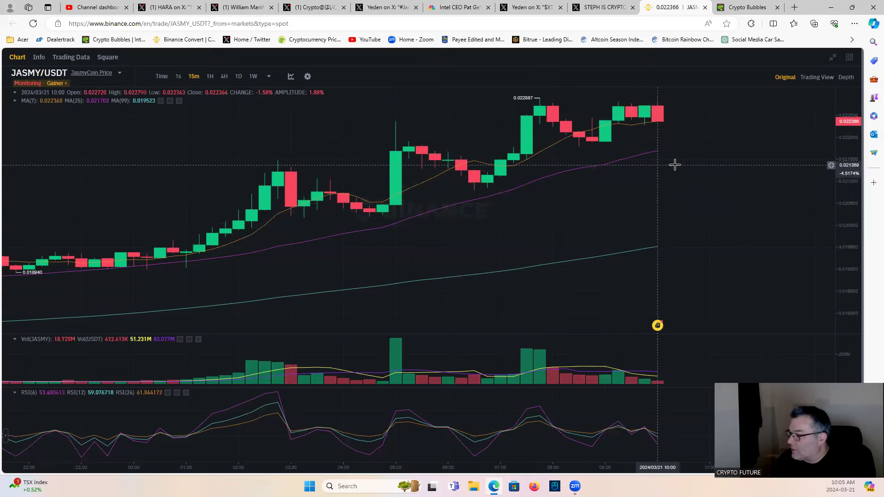
pyautogui.moveTo(664, 243)
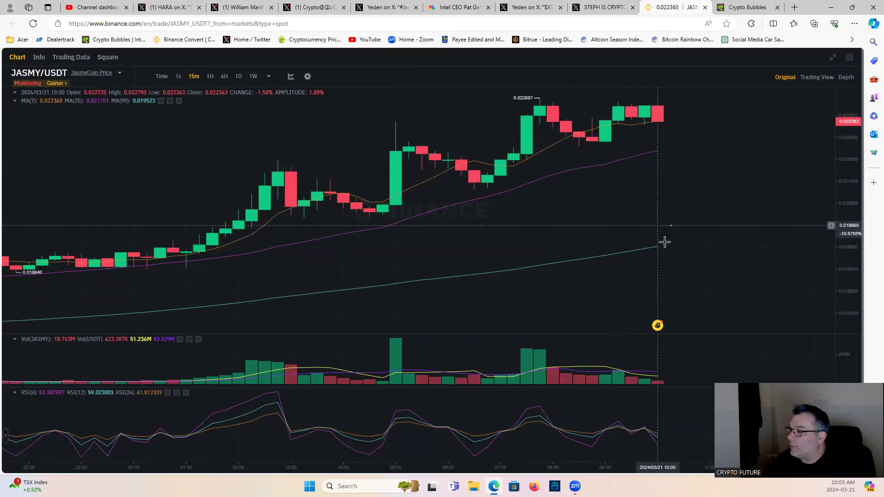
pyautogui.moveTo(558, 214)
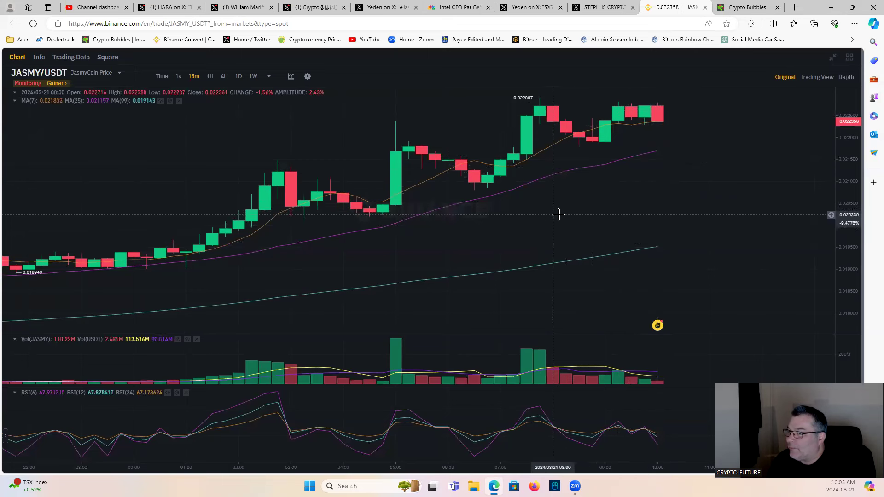
pyautogui.moveTo(529, 210)
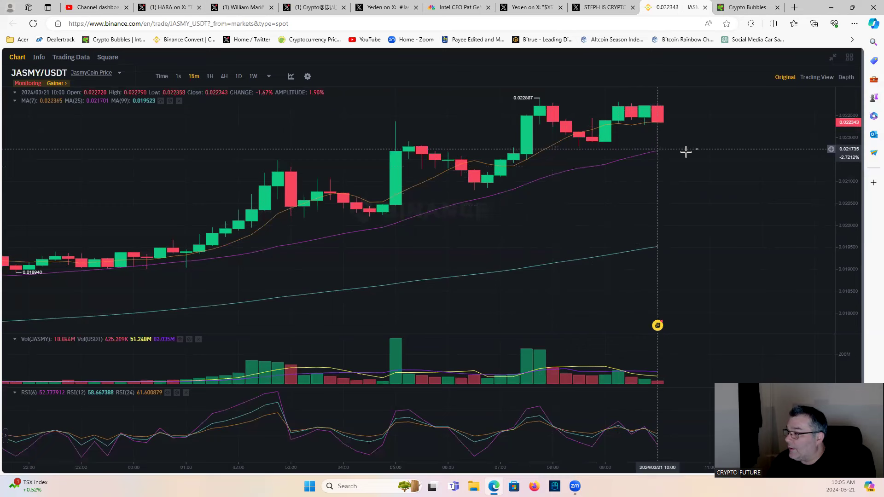
pyautogui.moveTo(677, 124)
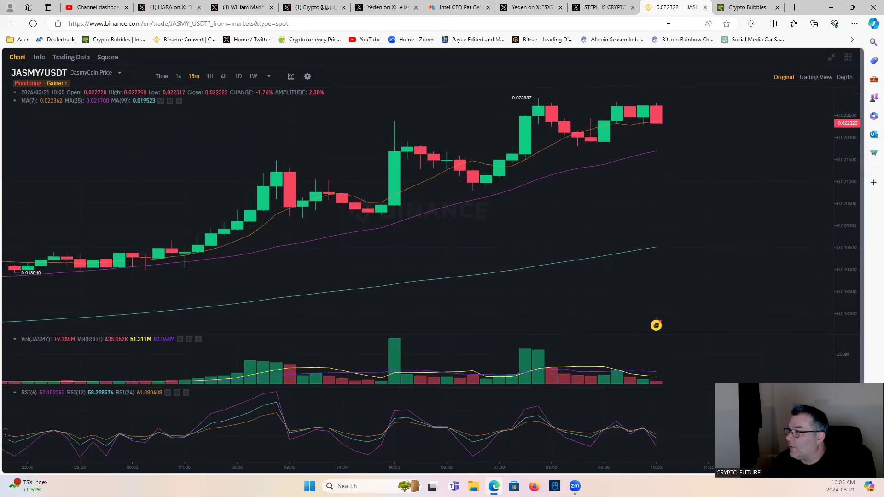
# - Return to the Crypto Bubbles map showing JASMY up 27.7%
pyautogui.click(748, 7)
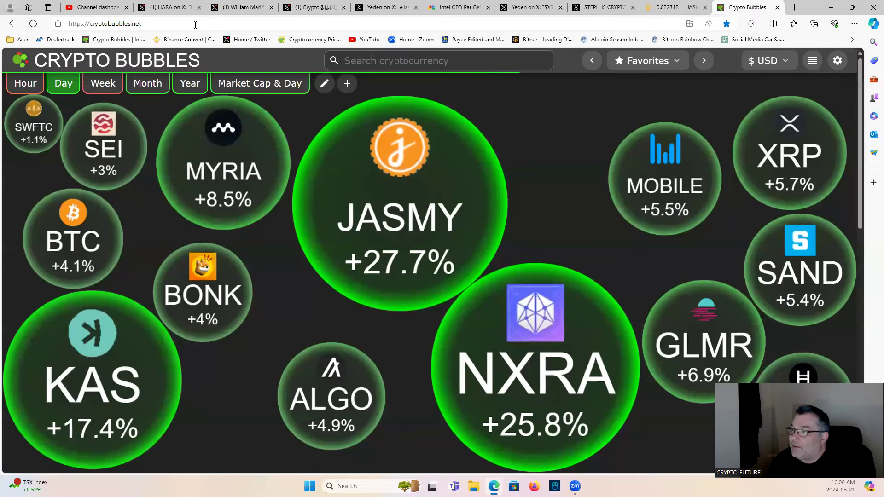
# - Open HARA's X post announcing the JASMY 2024 roadmap for March 23
pyautogui.click(166, 7)
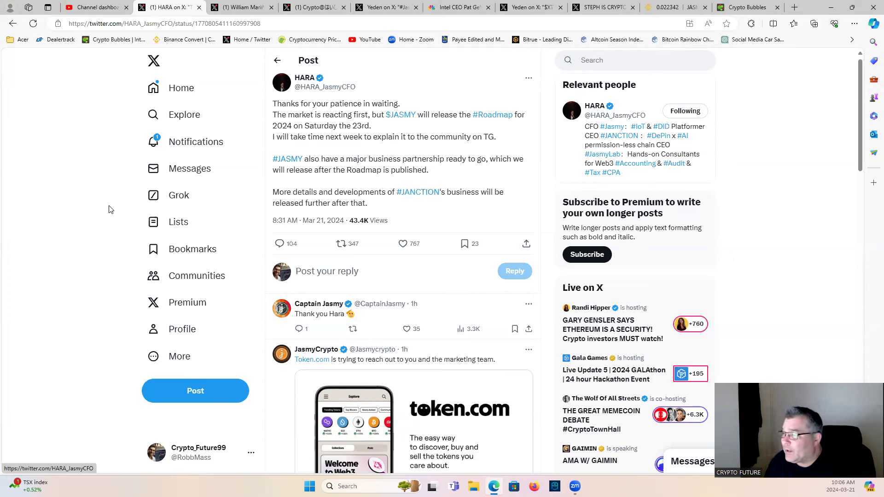
pyautogui.moveTo(113, 212)
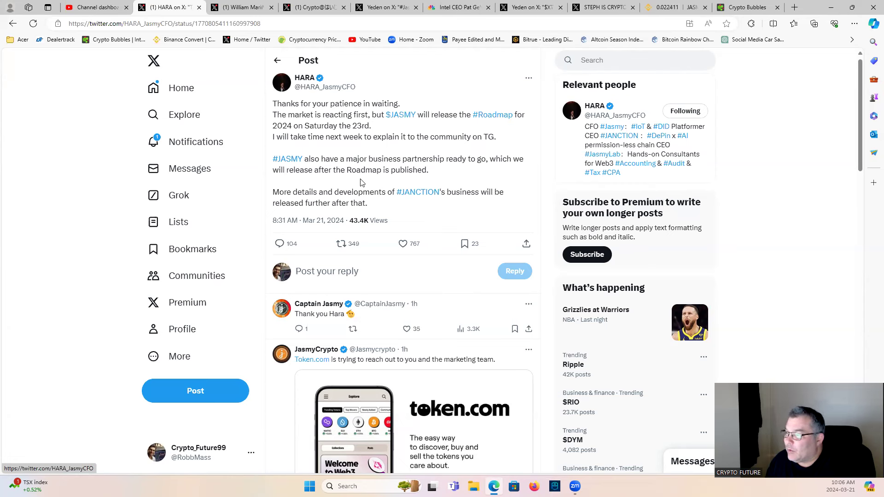
pyautogui.click(402, 244)
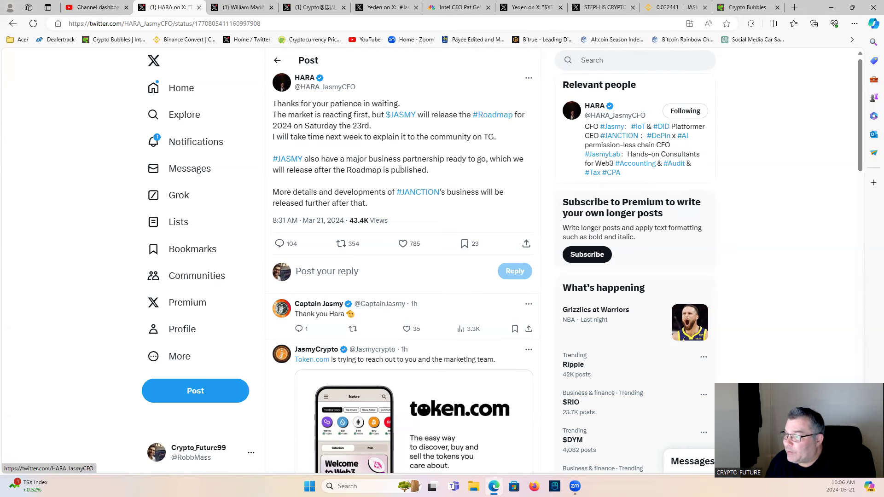
pyautogui.moveTo(445, 176)
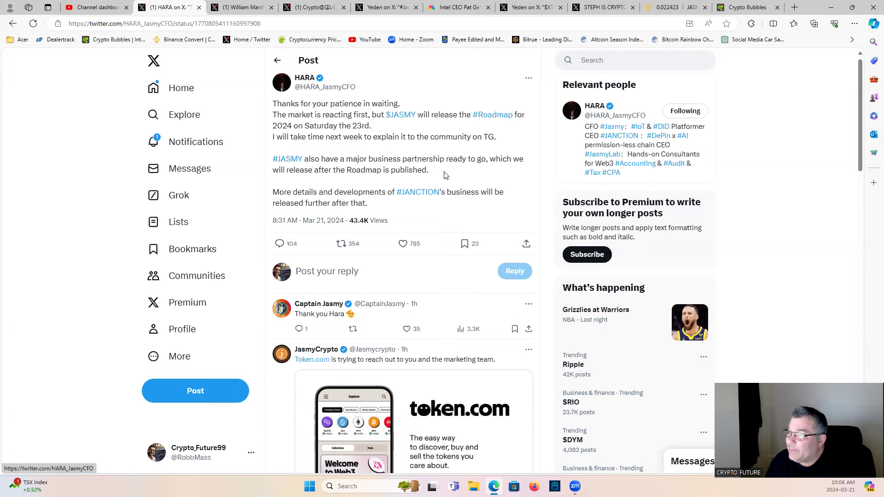
pyautogui.moveTo(446, 177)
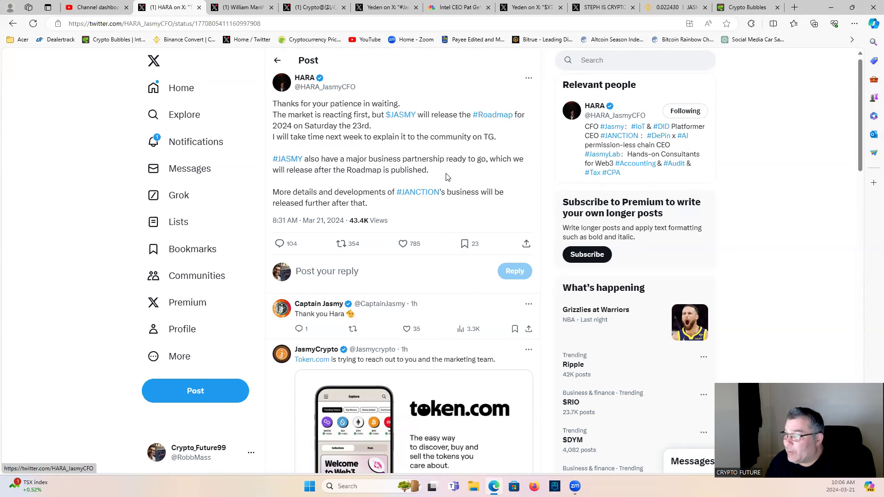
pyautogui.moveTo(440, 178)
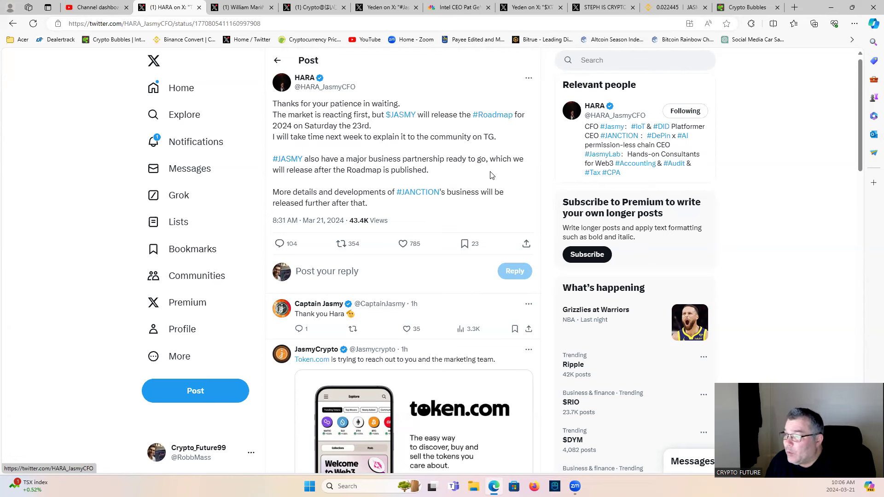
pyautogui.moveTo(405, 184)
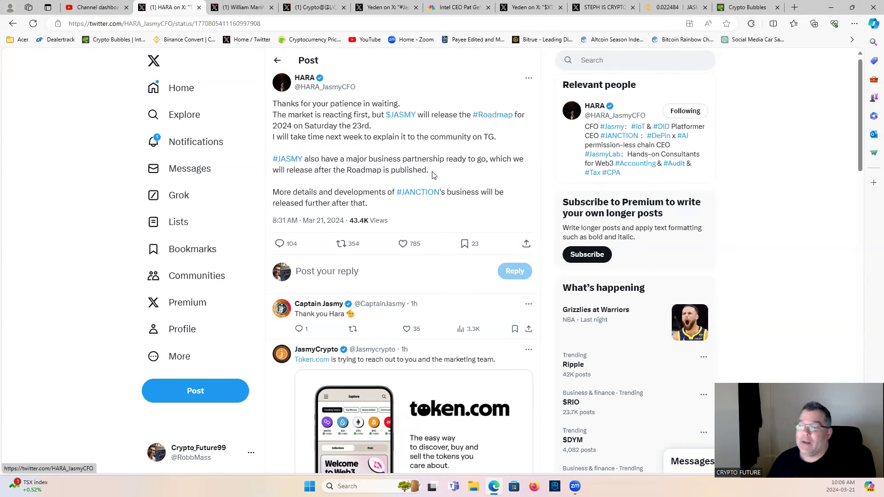
pyautogui.moveTo(323, 158); pyautogui.dragTo(427, 170)
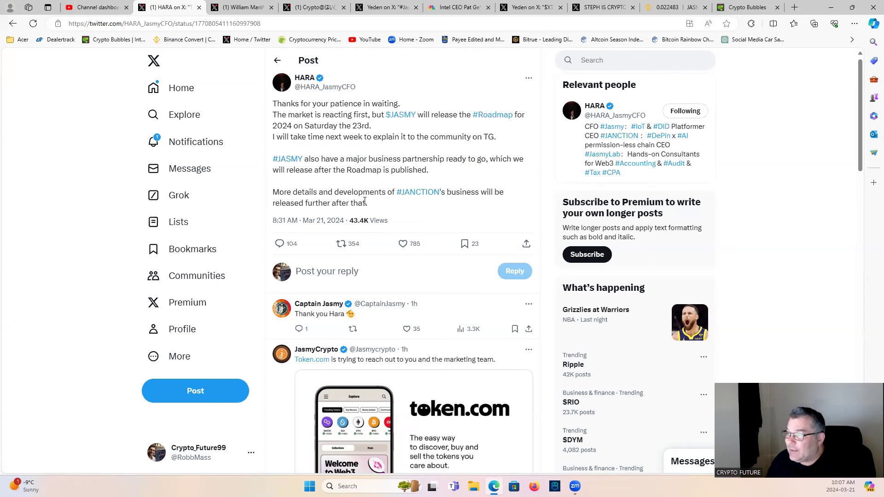
pyautogui.moveTo(470, 207)
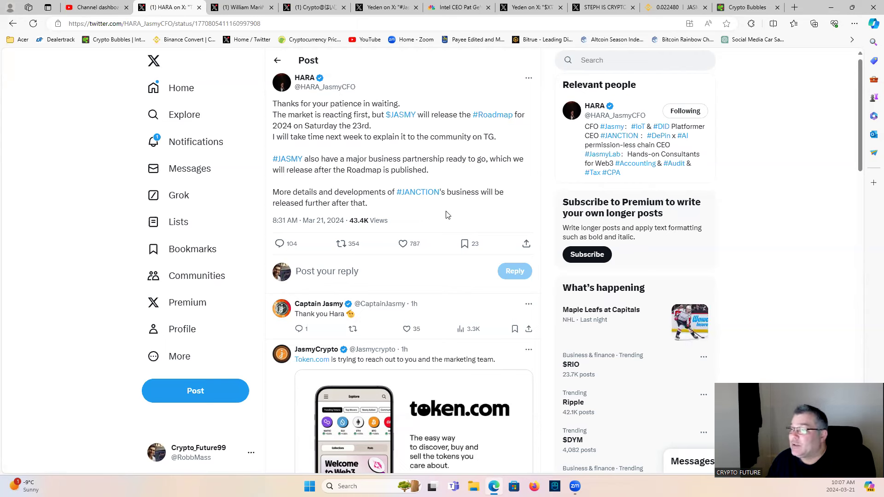
pyautogui.moveTo(371, 209)
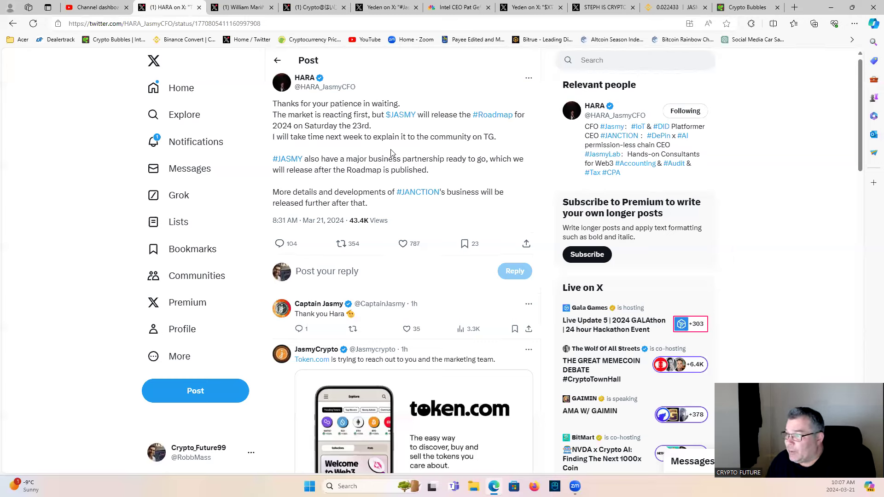
pyautogui.moveTo(272, 136); pyautogui.dragTo(467, 137)
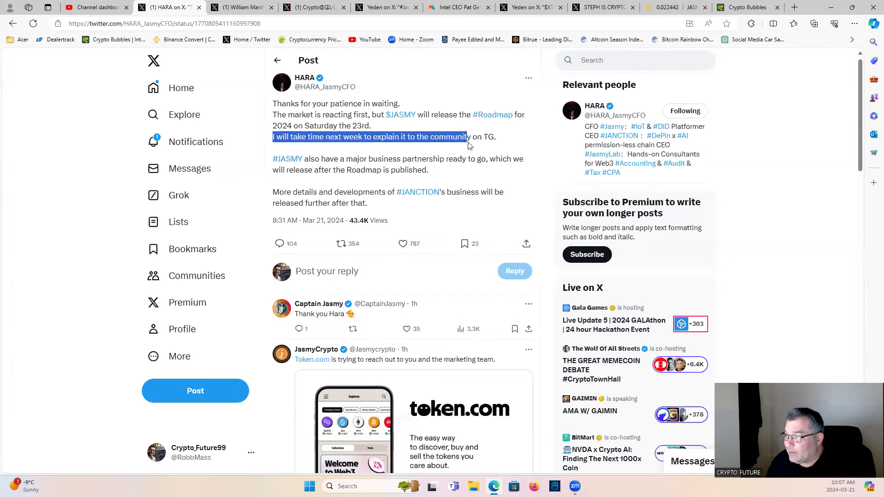
pyautogui.moveTo(467, 137); pyautogui.dragTo(495, 136)
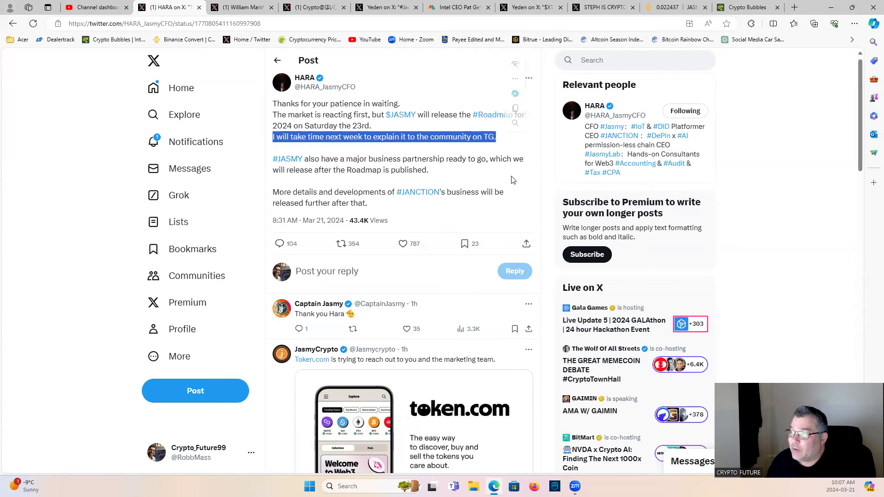
pyautogui.click(496, 140)
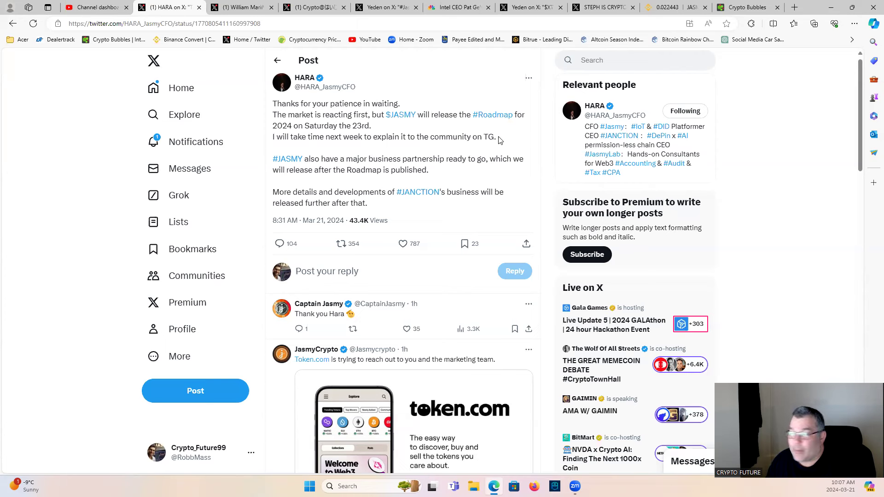
pyautogui.moveTo(490, 148)
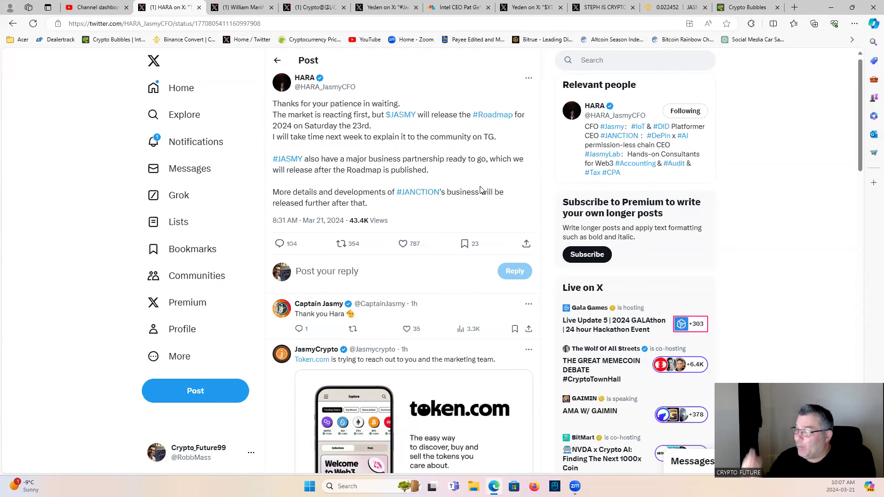
pyautogui.moveTo(783, 103)
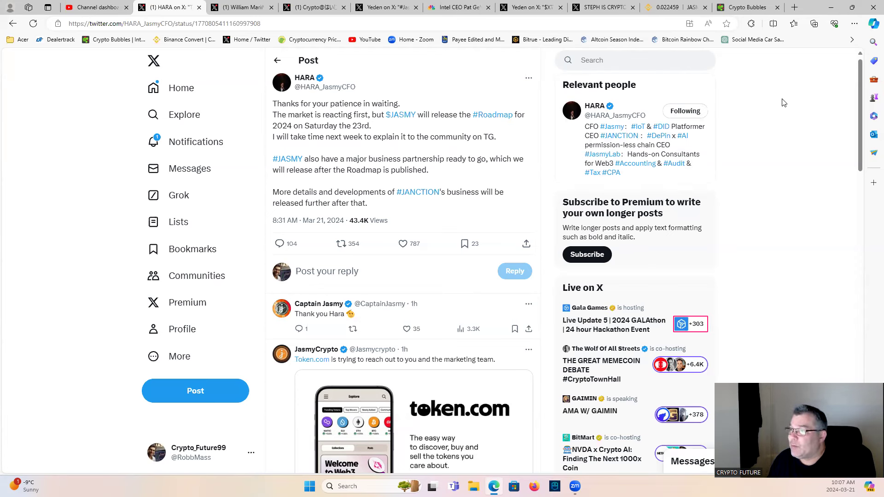
pyautogui.moveTo(747, 145)
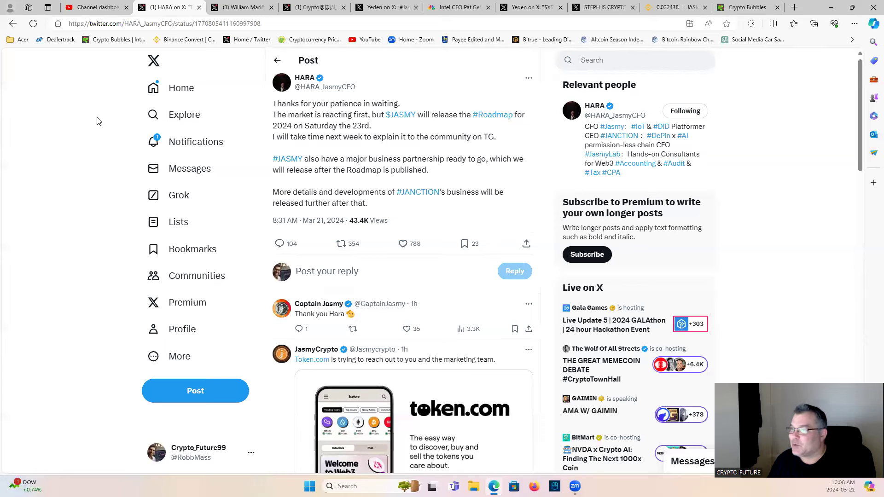
pyautogui.moveTo(476, 91)
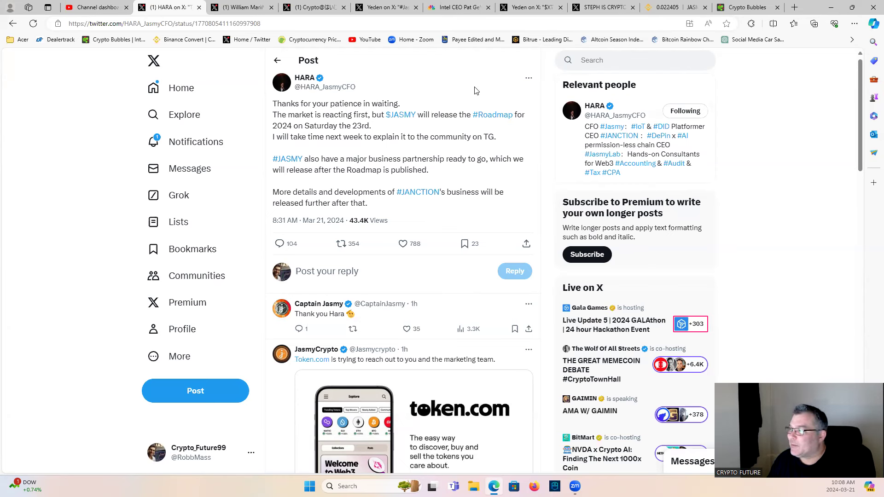
pyautogui.moveTo(762, 101)
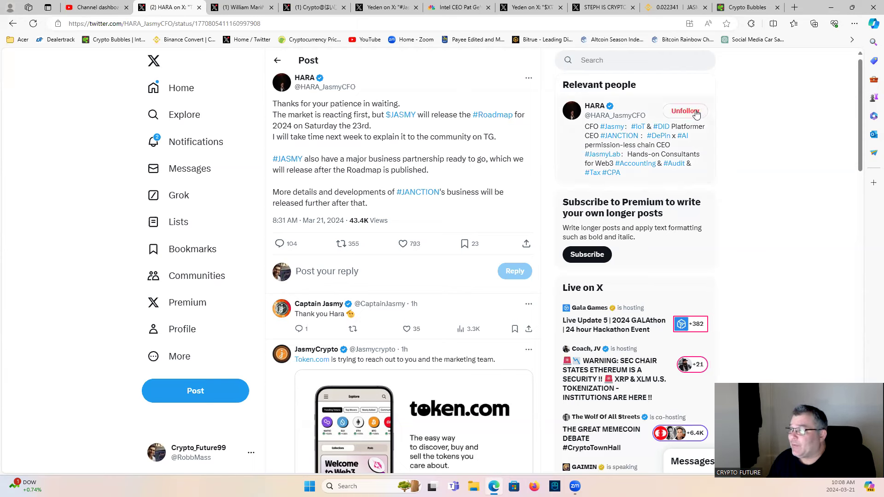
pyautogui.click(685, 110)
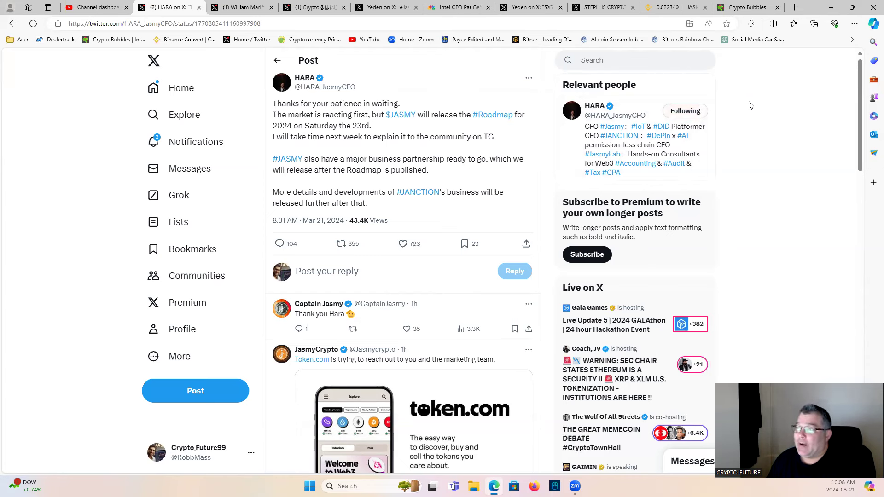
pyautogui.moveTo(770, 118)
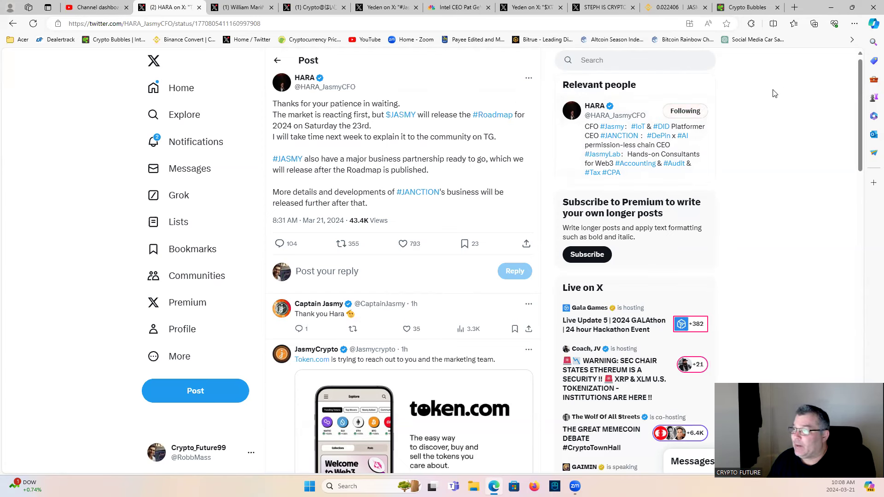
pyautogui.moveTo(767, 93)
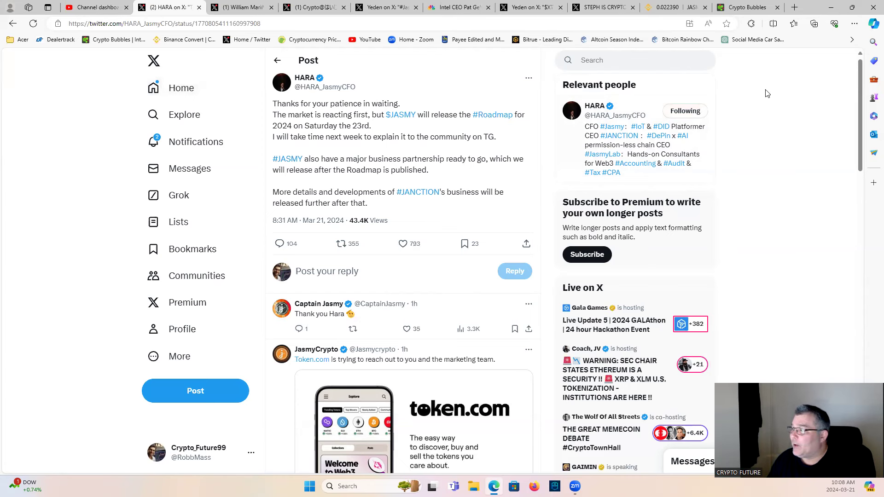